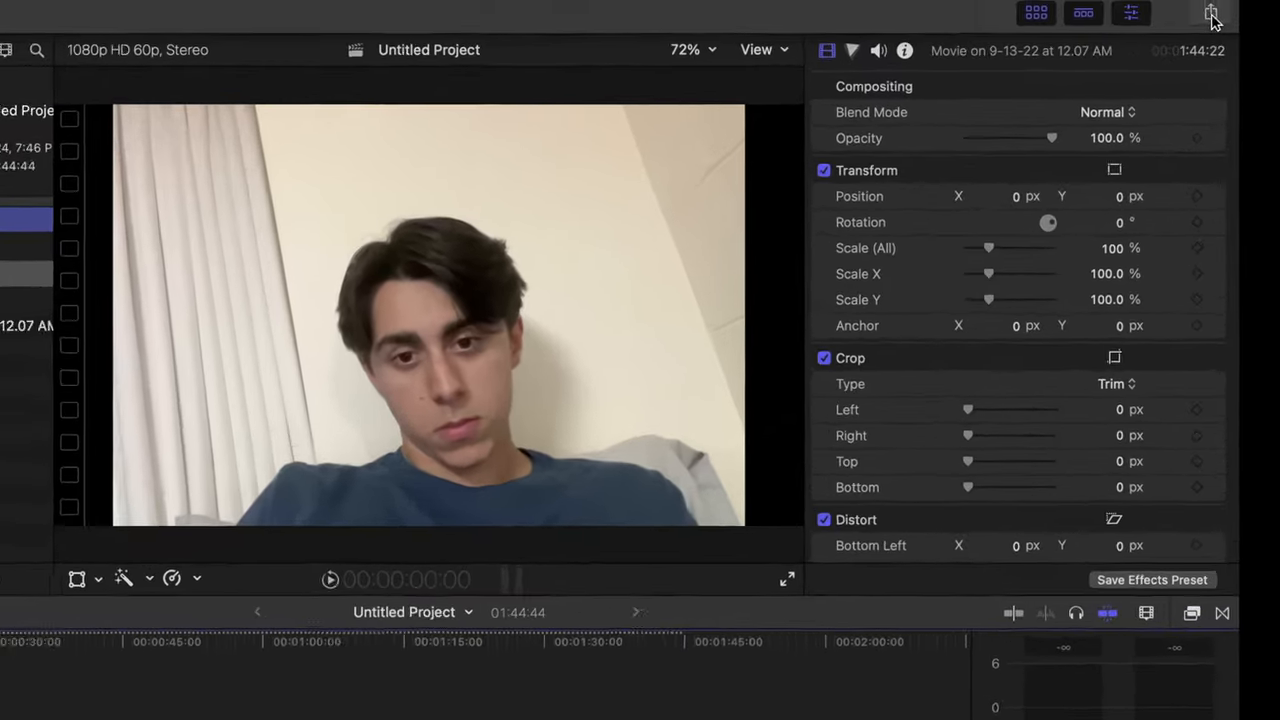
- Open the .mp4 1080p export settings and check the Resolution list, which tops out at 1920 x 1080
{"action": "left_click", "coordinate": [1211, 12]}
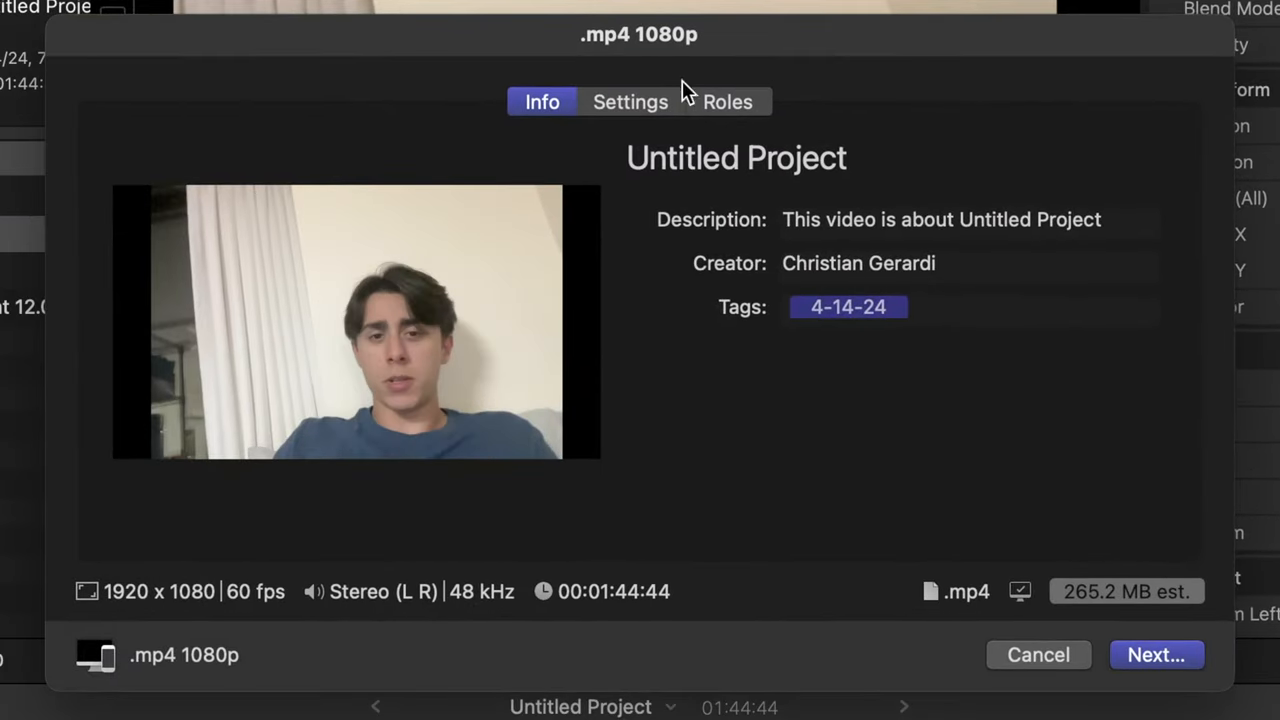
{"action": "left_click", "coordinate": [630, 101]}
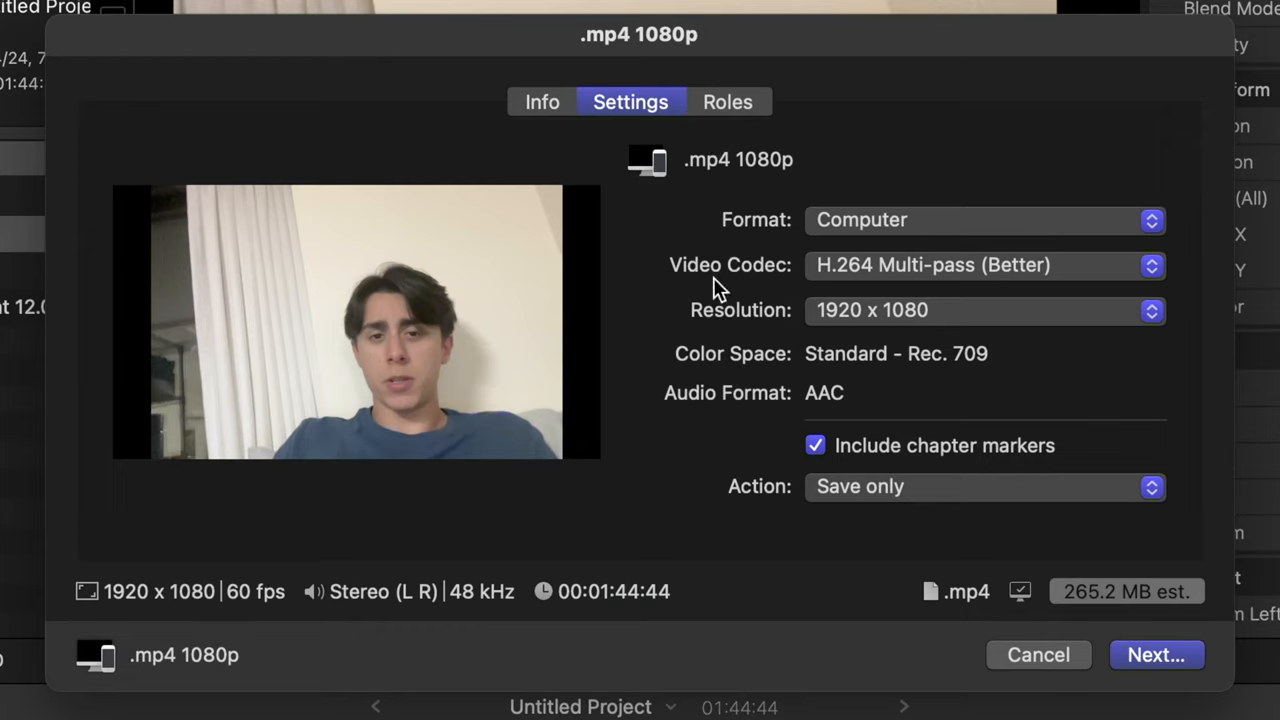
{"action": "left_click", "coordinate": [984, 310]}
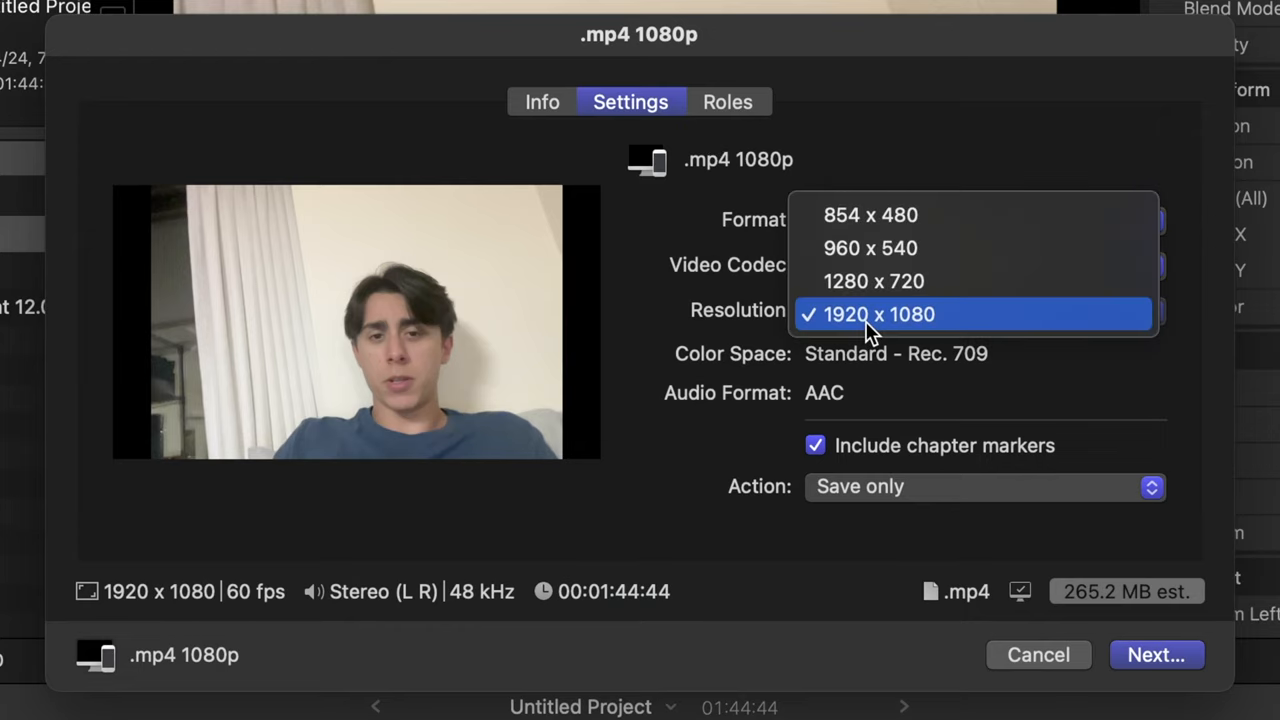
{"action": "mouse_move", "coordinate": [814, 338]}
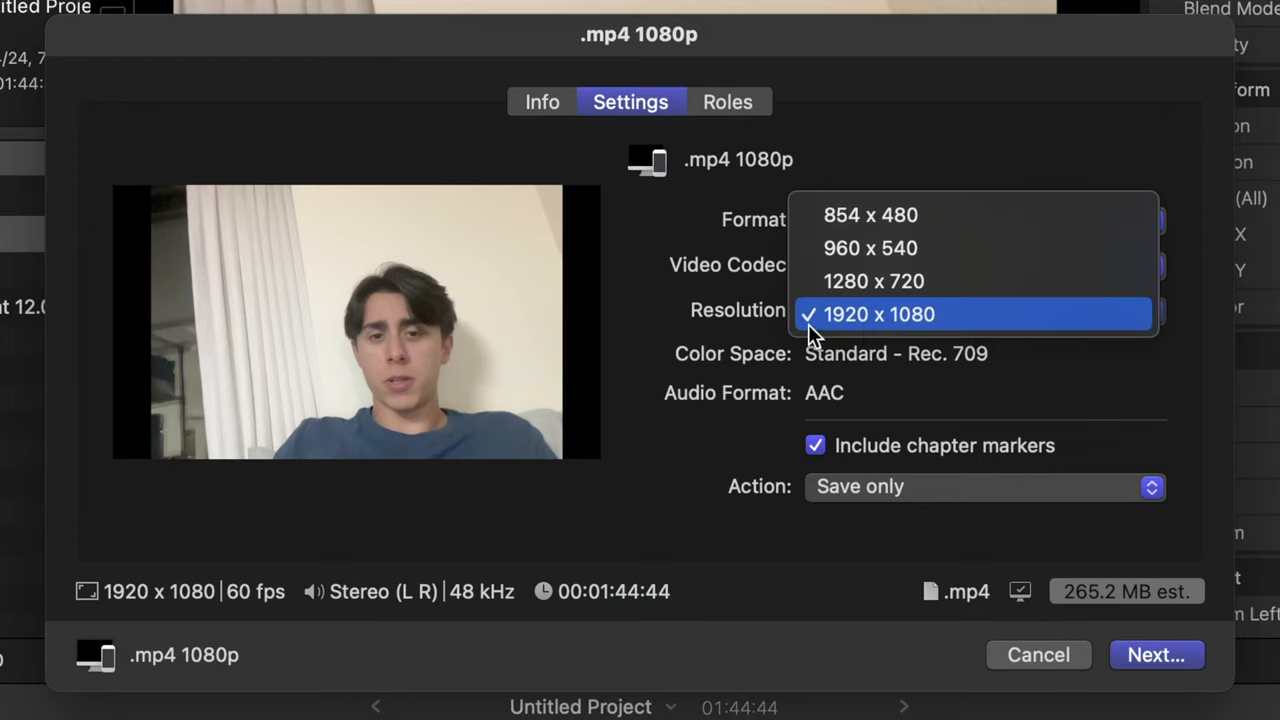
{"action": "mouse_move", "coordinate": [920, 390]}
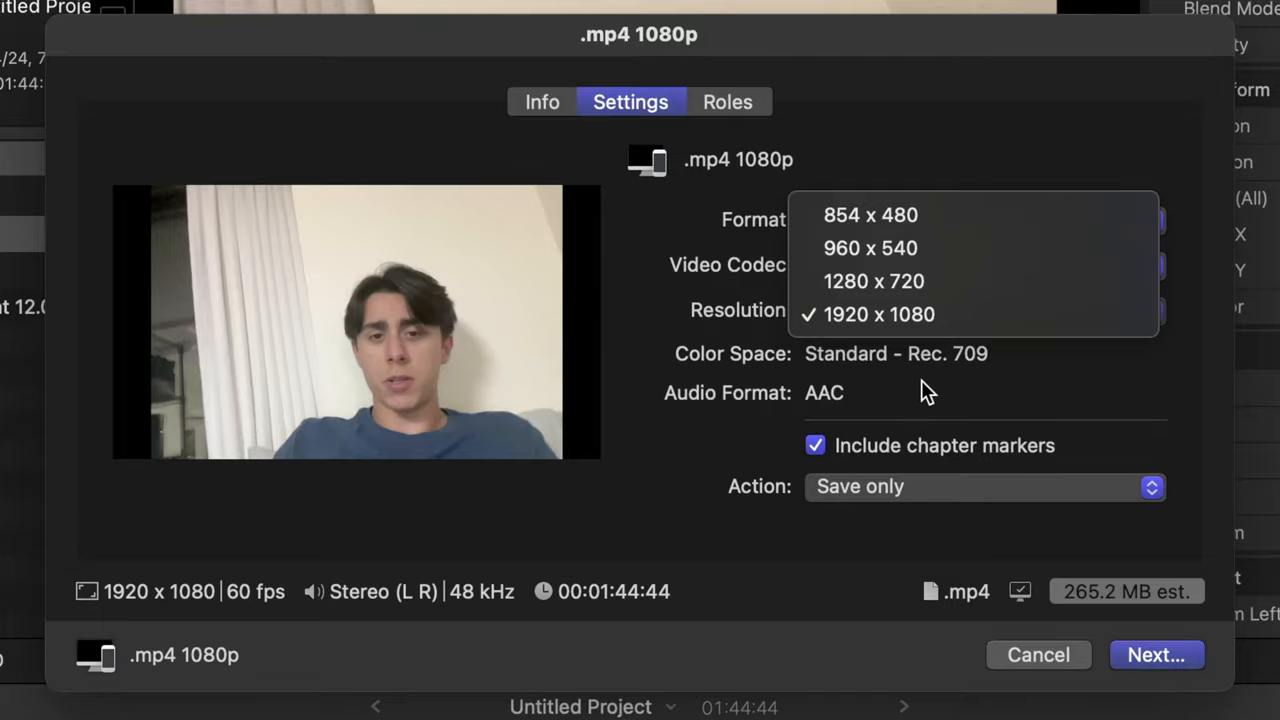
{"action": "left_click", "coordinate": [878, 314]}
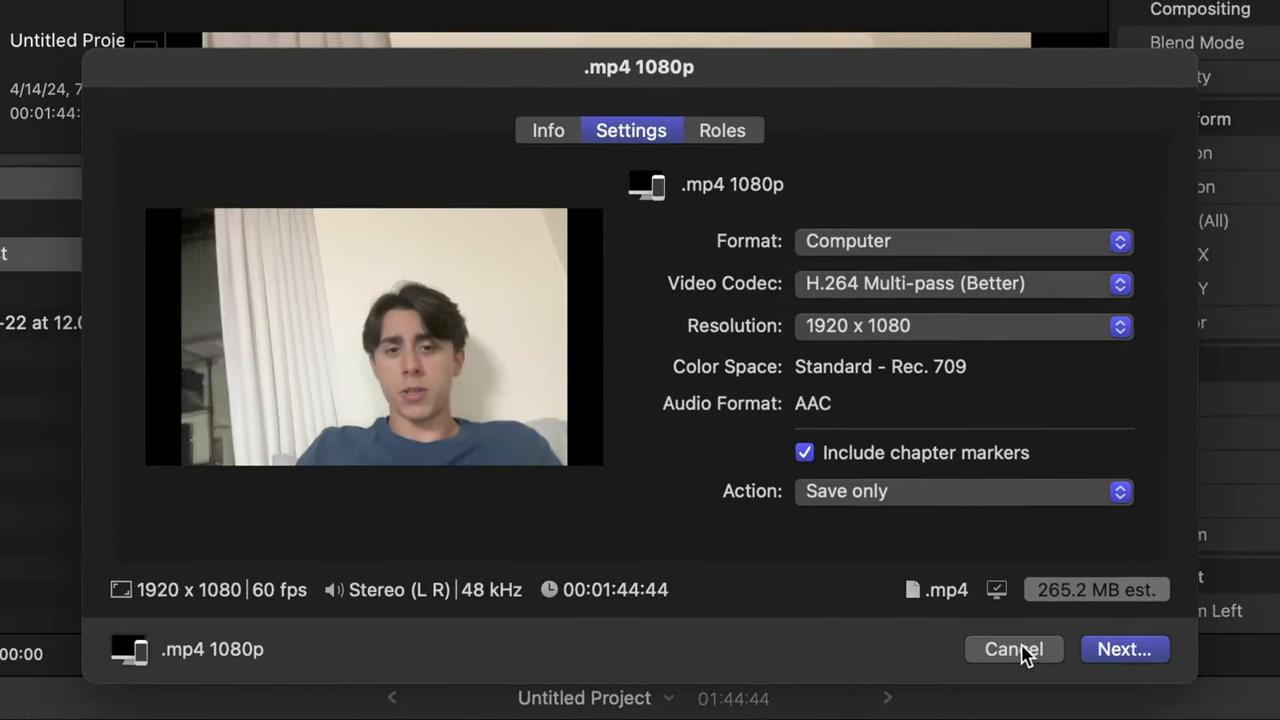
- Cancel the export and change the project's video format to 4K (3840x2160, 60p)
{"action": "left_click", "coordinate": [1013, 649]}
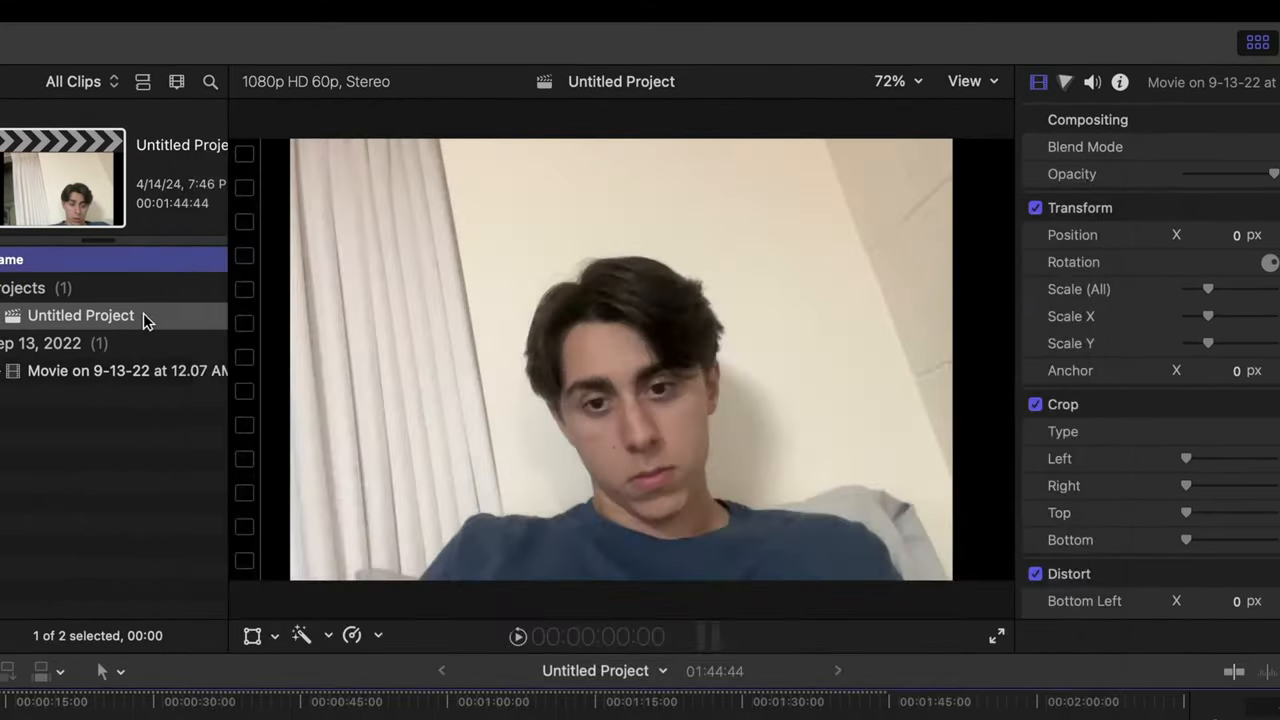
{"action": "left_click", "coordinate": [1119, 82]}
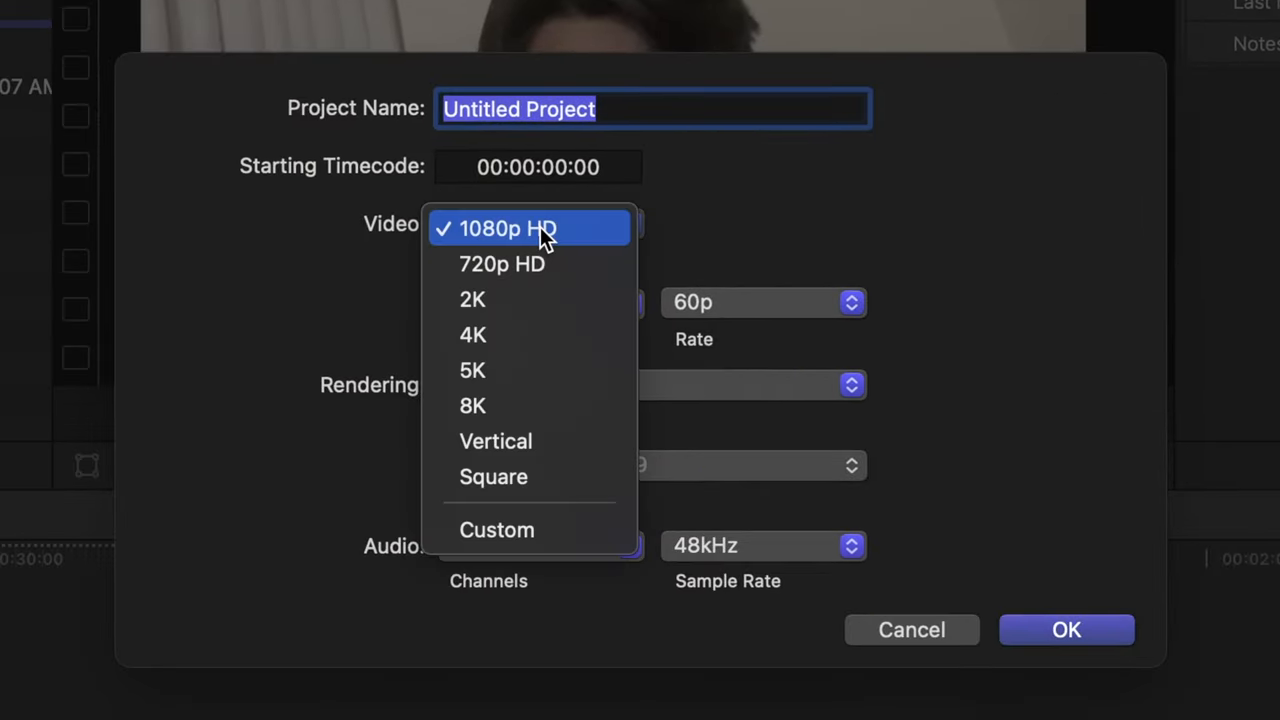
{"action": "left_click", "coordinate": [472, 335]}
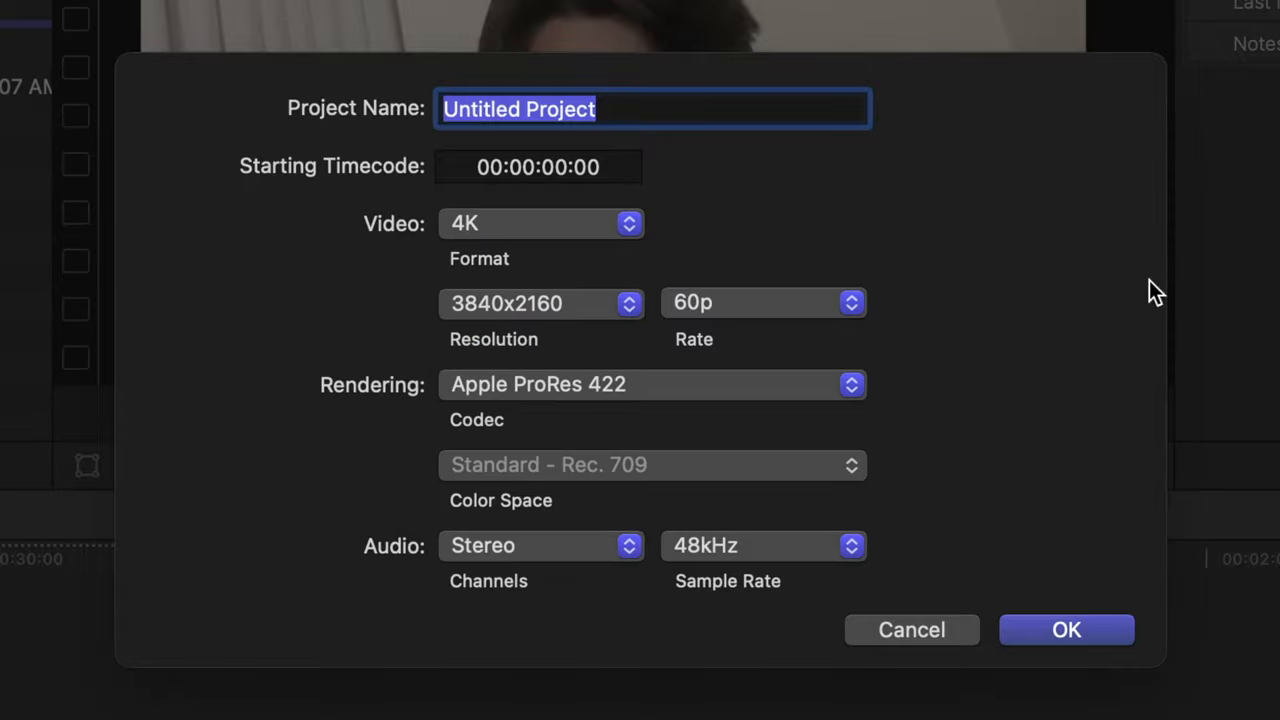
{"action": "mouse_move", "coordinate": [600, 340]}
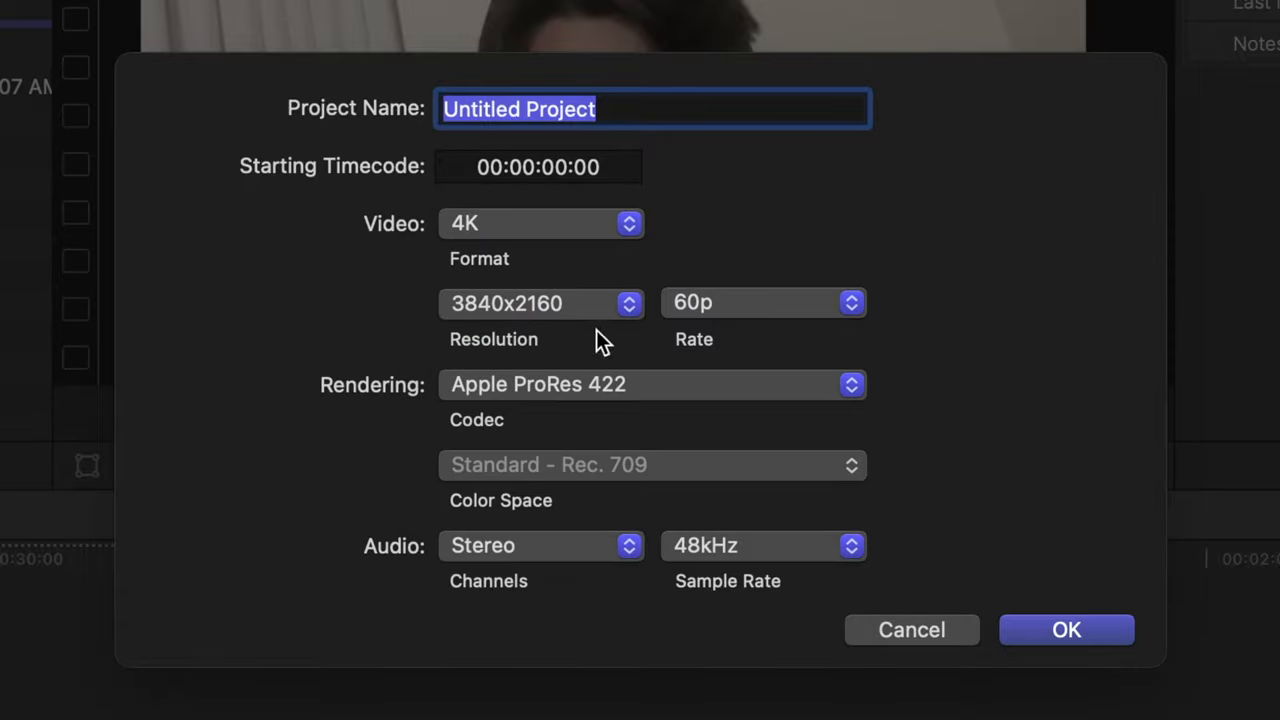
{"action": "left_click", "coordinate": [1066, 629]}
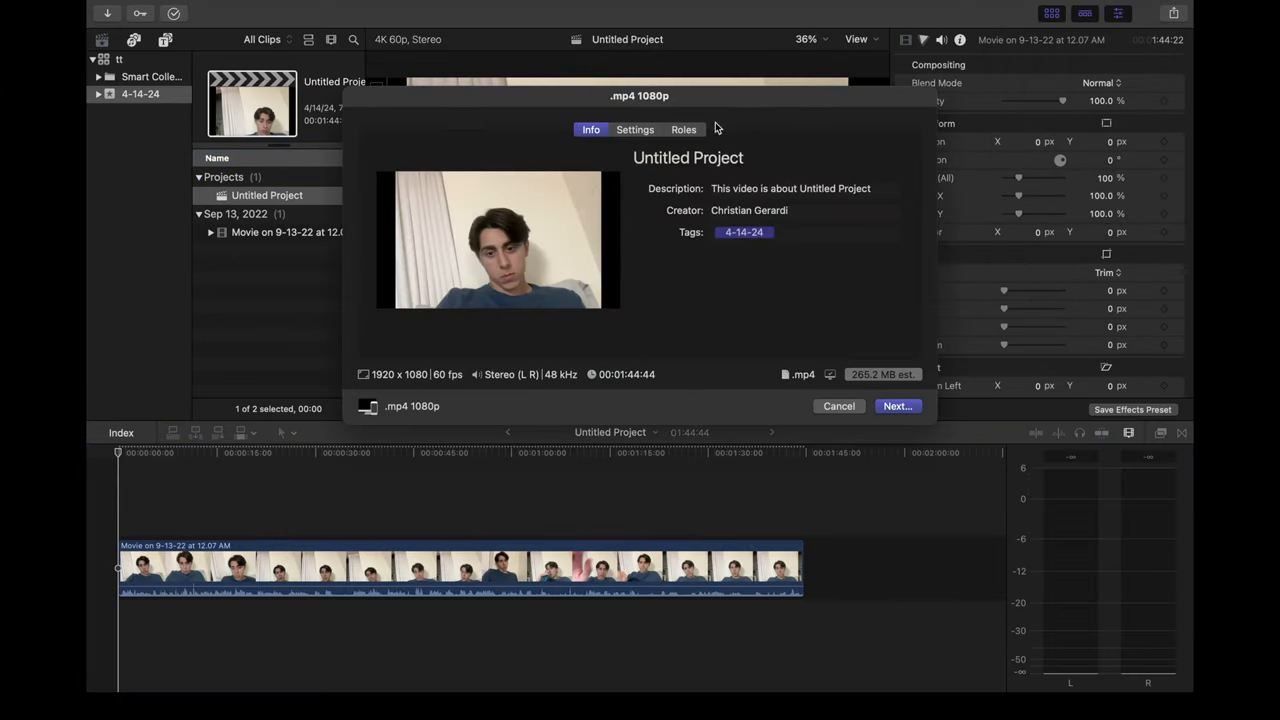
- Set the export resolution to 3840 x 2160 and save Untitled Project to the Desktop
{"action": "left_click", "coordinate": [635, 129]}
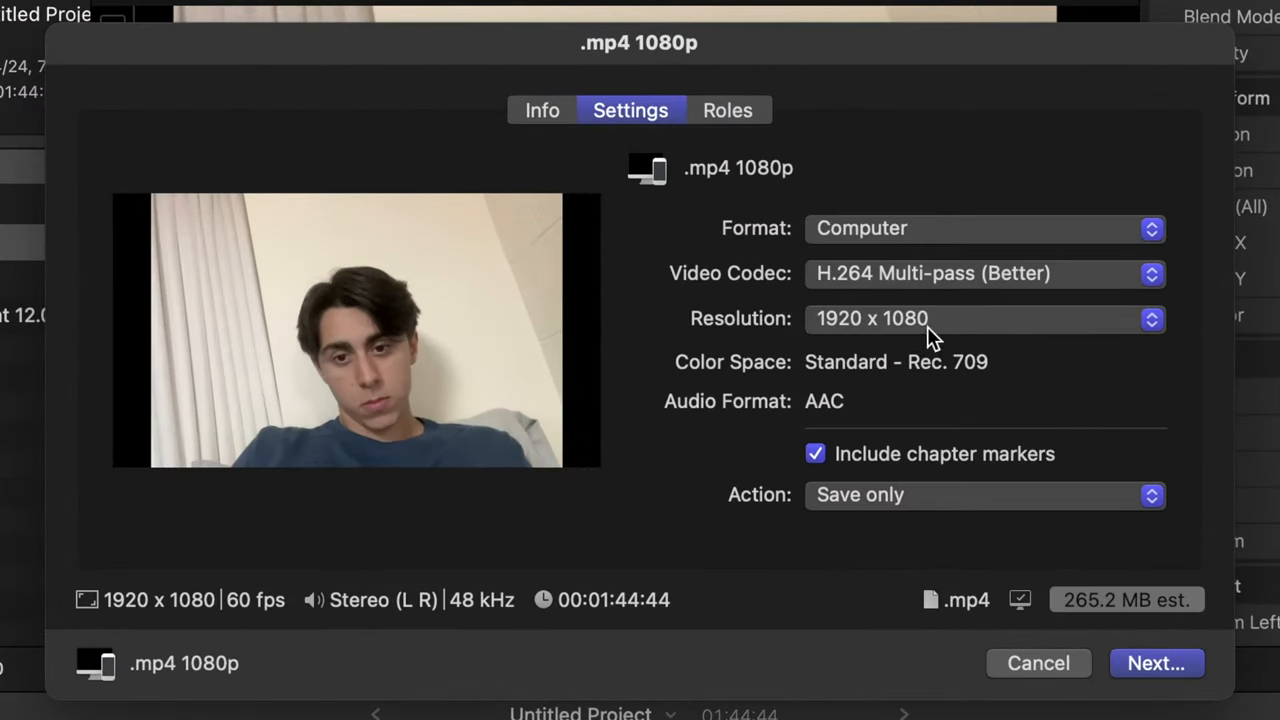
{"action": "left_click", "coordinate": [985, 318]}
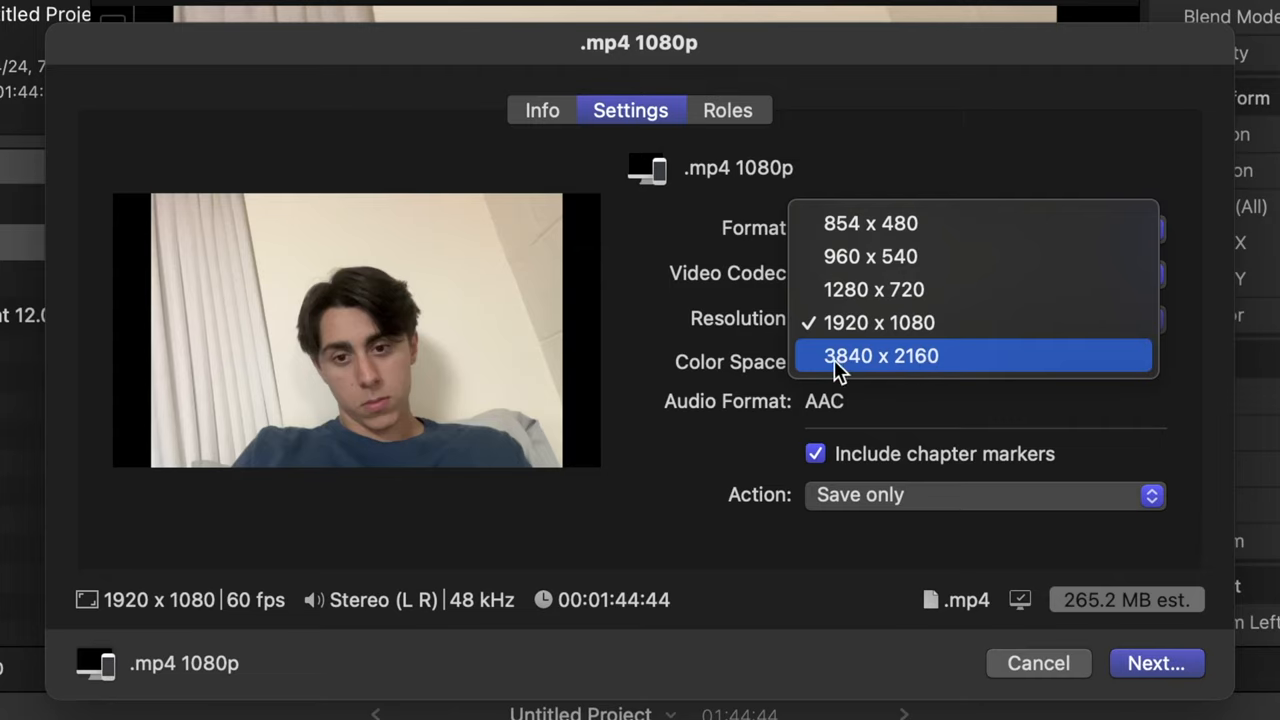
{"action": "left_click", "coordinate": [880, 355]}
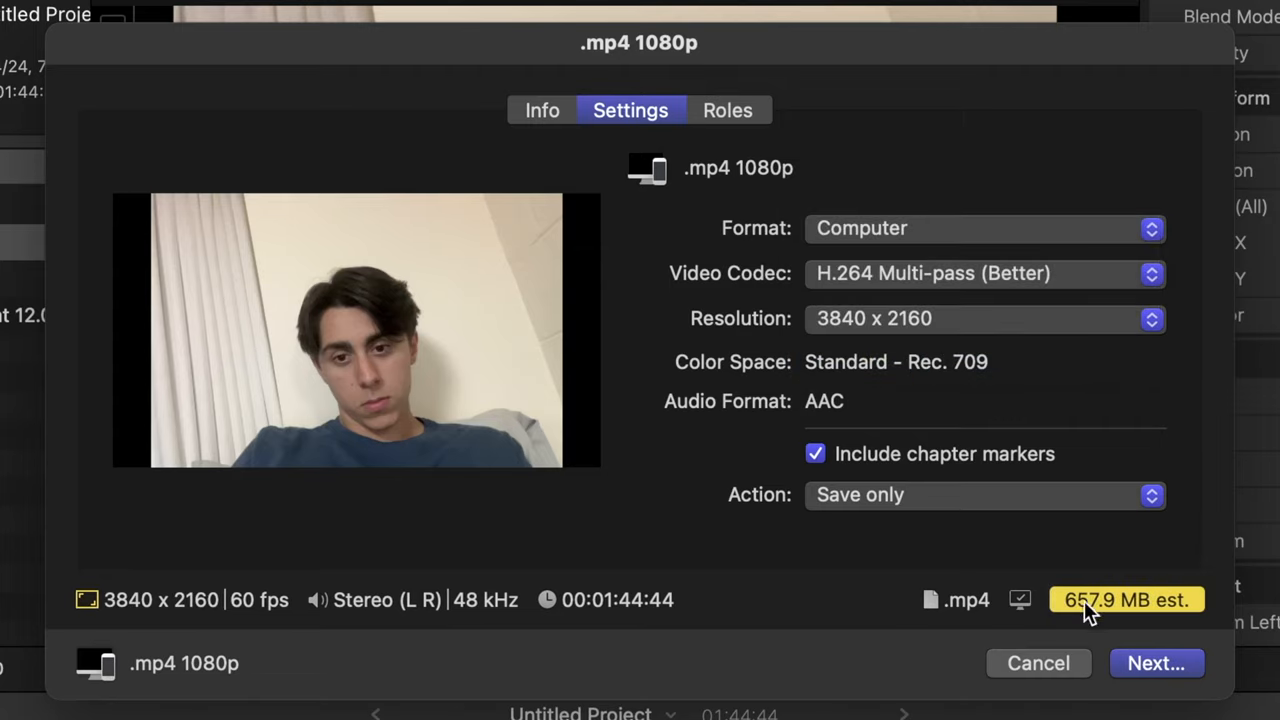
{"action": "left_click", "coordinate": [1156, 663]}
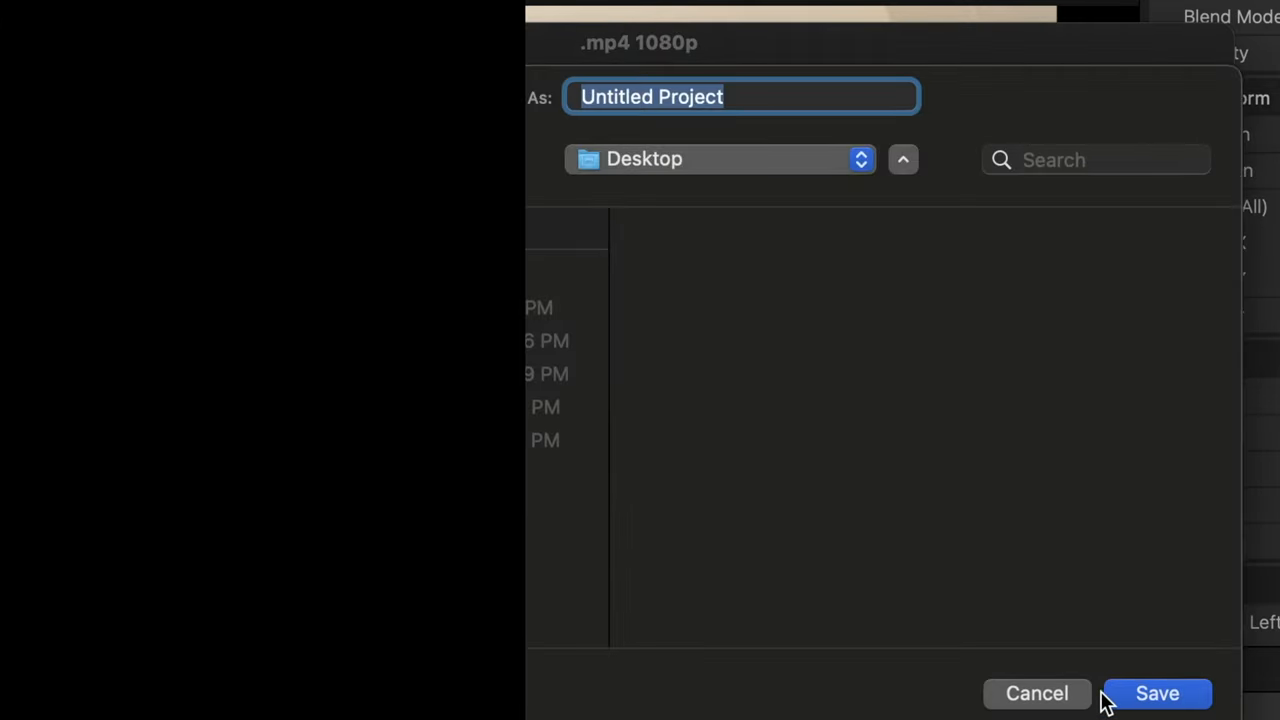
{"action": "left_click", "coordinate": [1157, 693]}
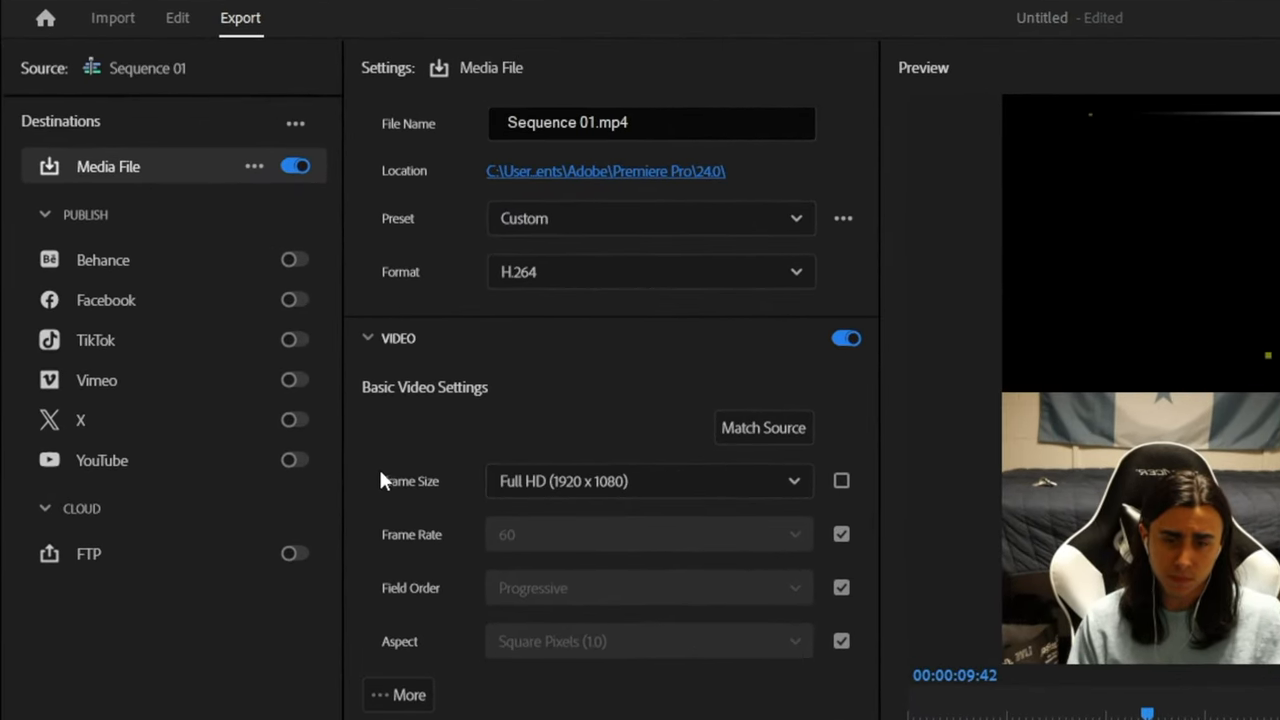
- Set Premiere Pro's export frame size to UHD (3840 x 2160) and start the export
{"action": "left_click", "coordinate": [841, 481]}
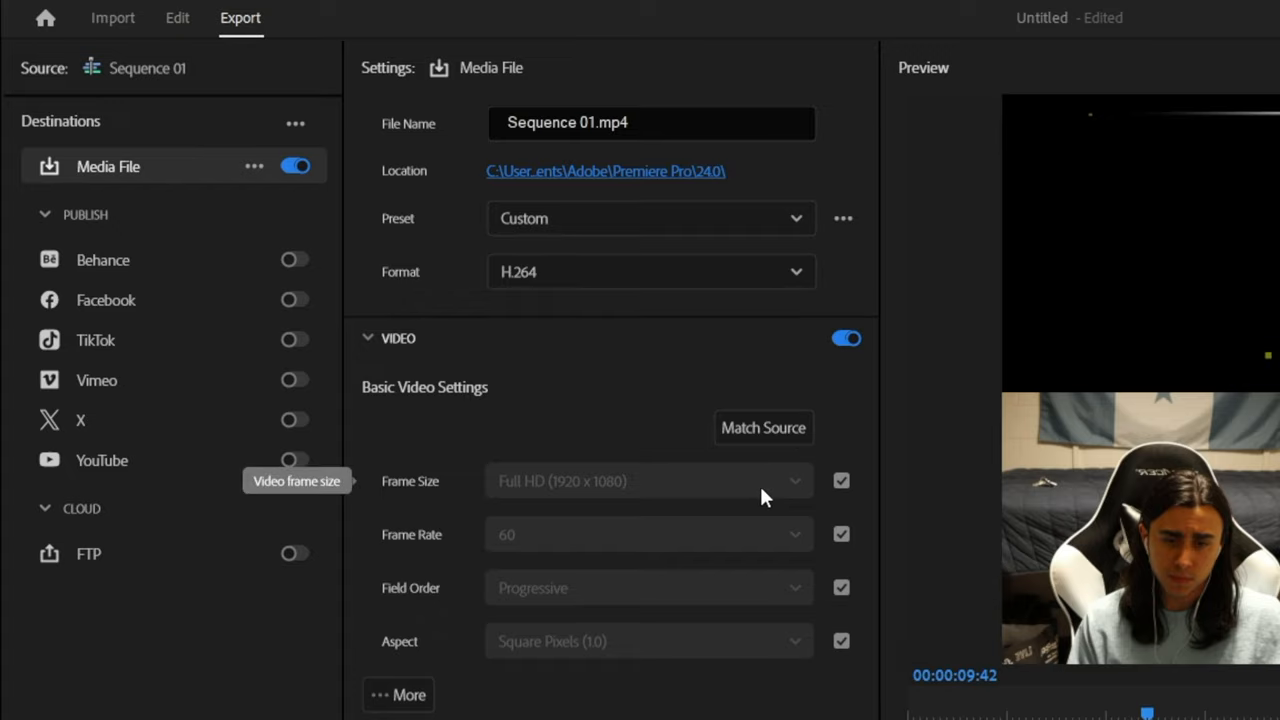
{"action": "left_click", "coordinate": [841, 481]}
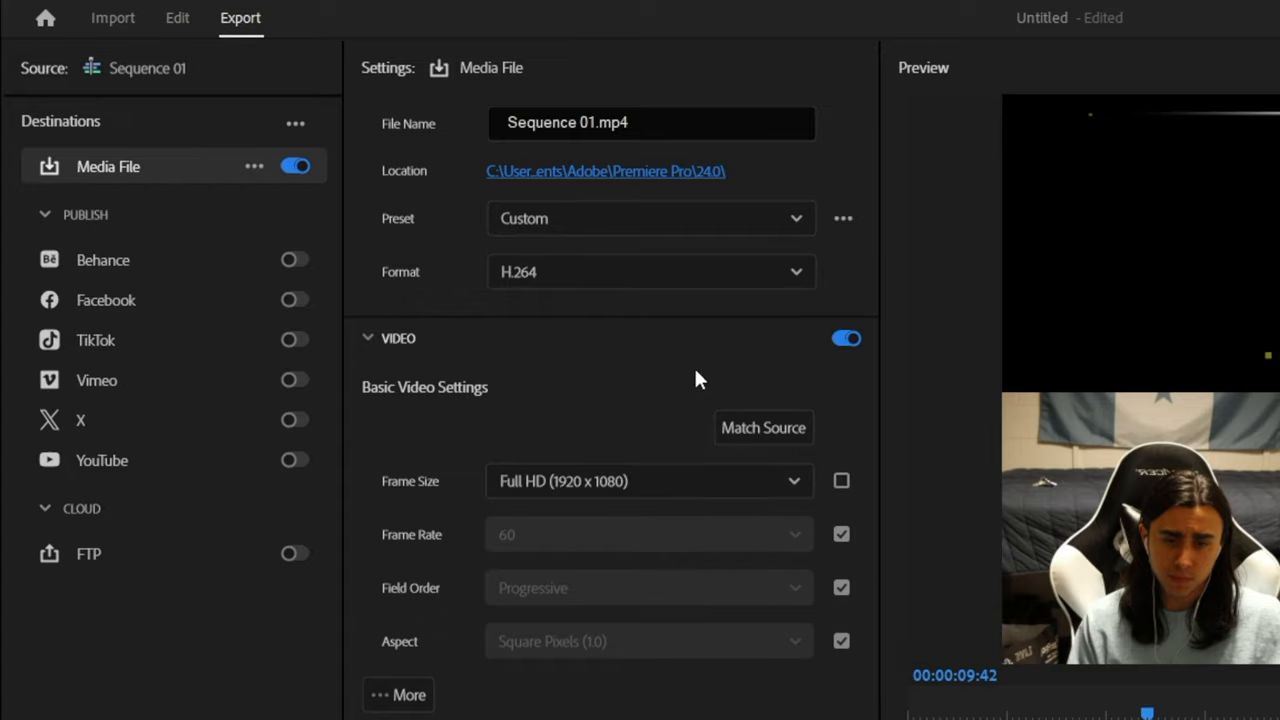
{"action": "mouse_move", "coordinate": [600, 481]}
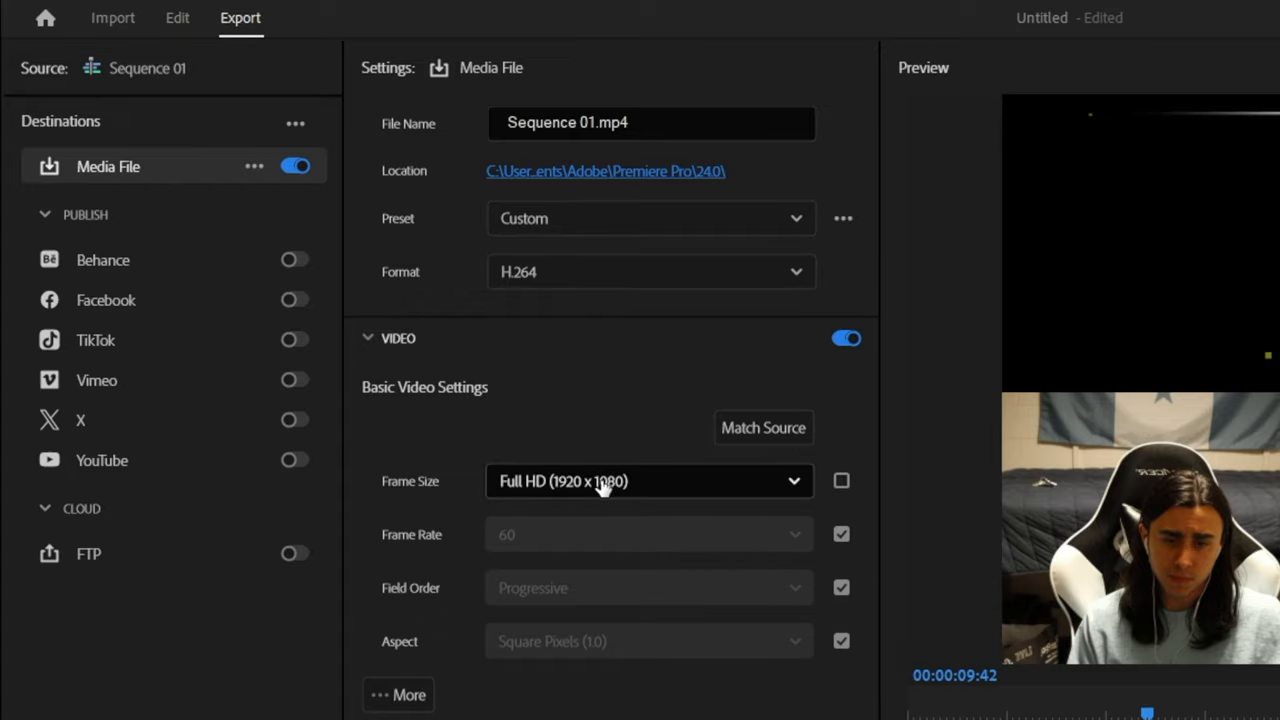
{"action": "left_click", "coordinate": [648, 481]}
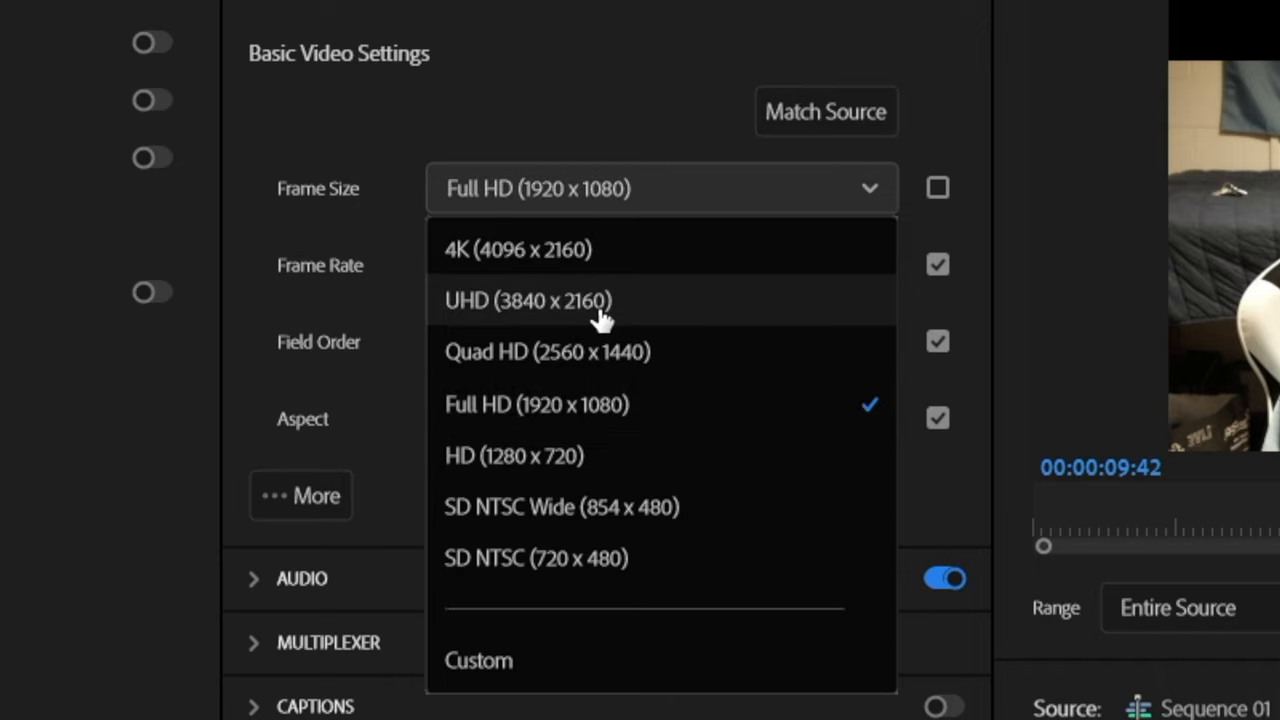
{"action": "mouse_move", "coordinate": [560, 308]}
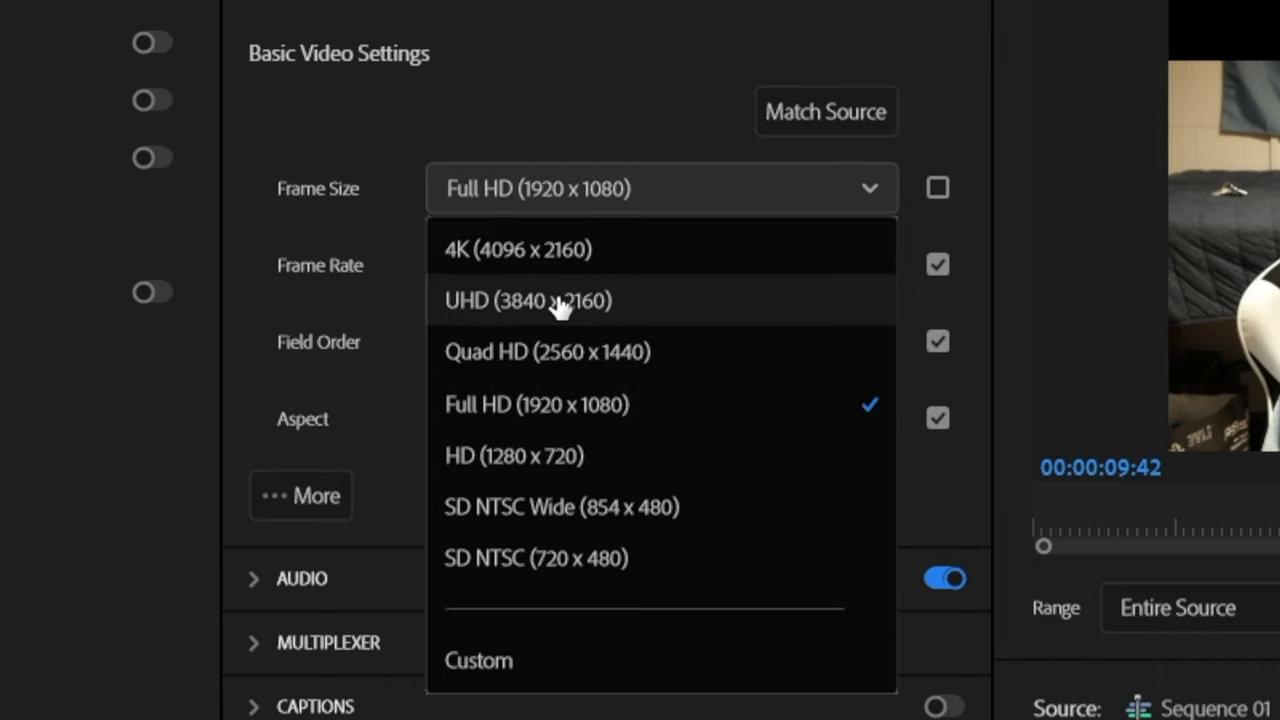
{"action": "mouse_move", "coordinate": [543, 250]}
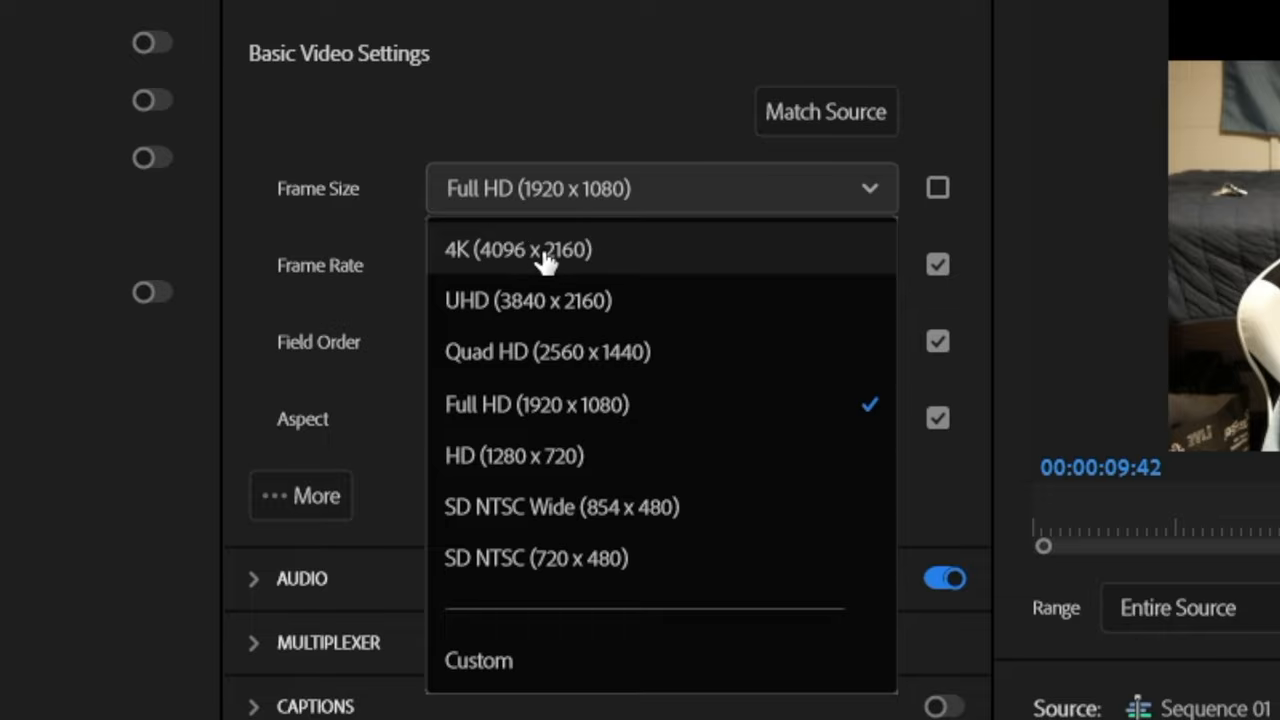
{"action": "mouse_move", "coordinate": [528, 305]}
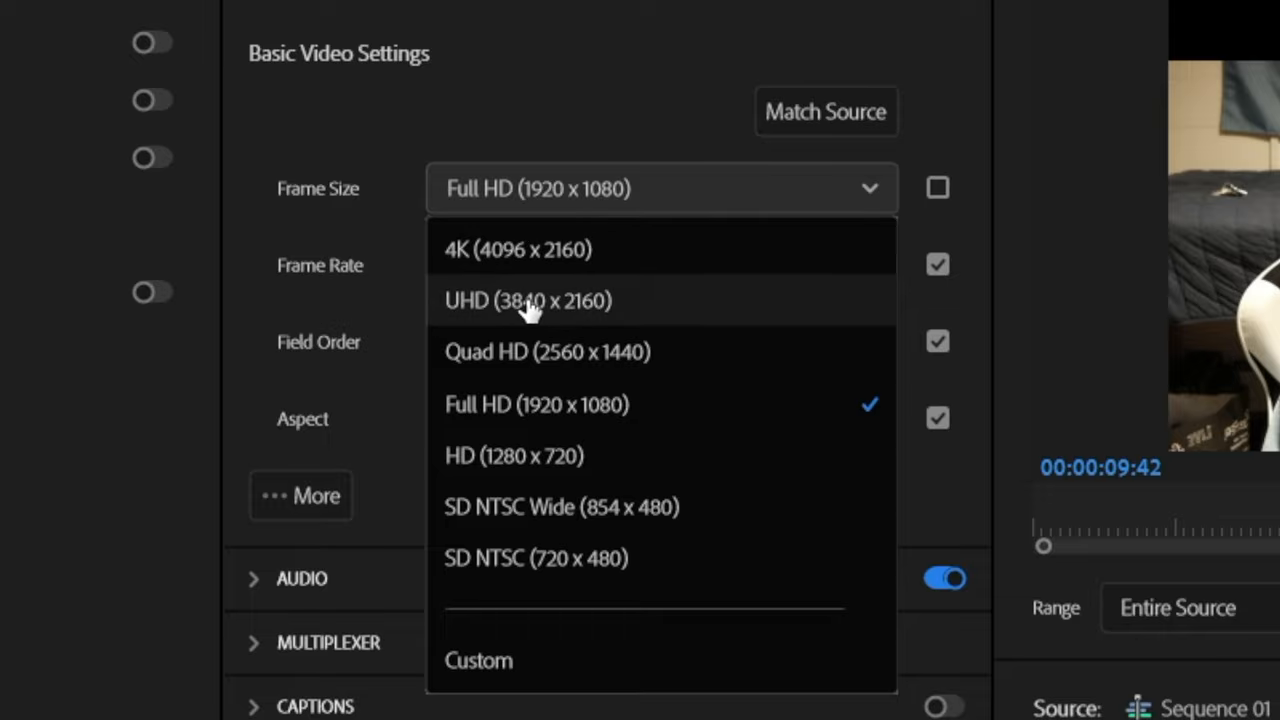
{"action": "left_click", "coordinate": [527, 300]}
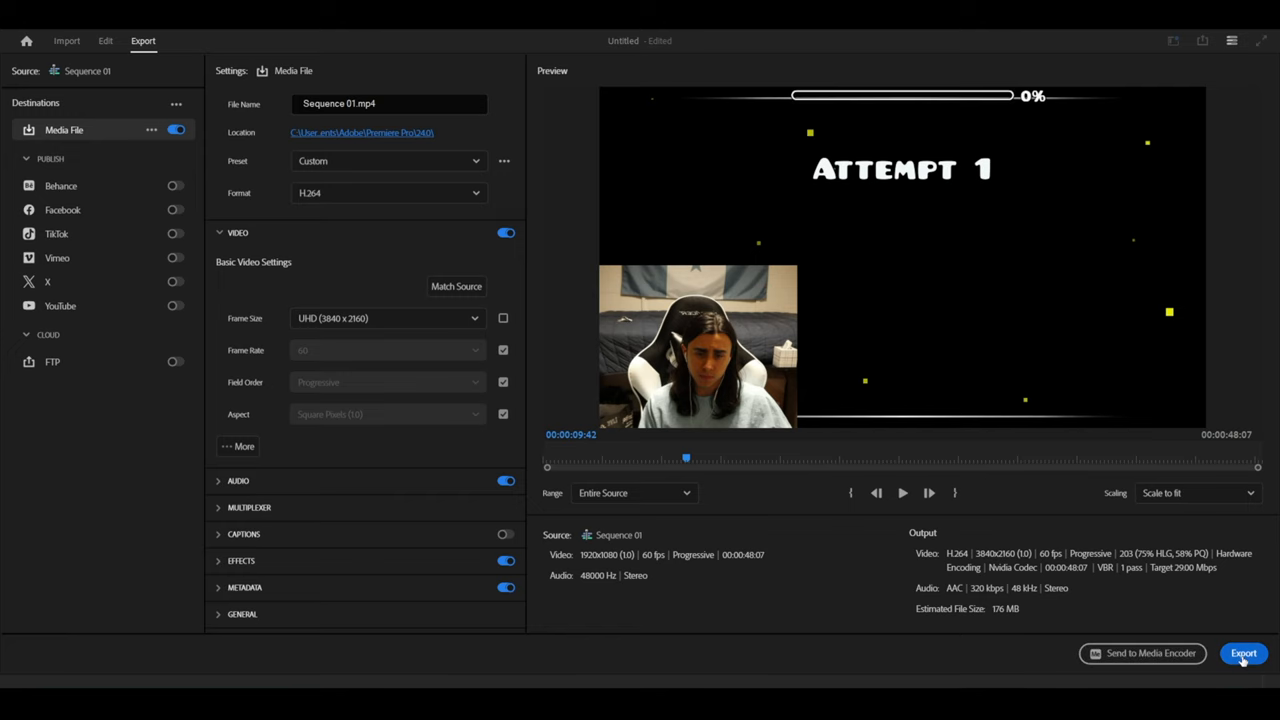
{"action": "left_click", "coordinate": [1243, 653]}
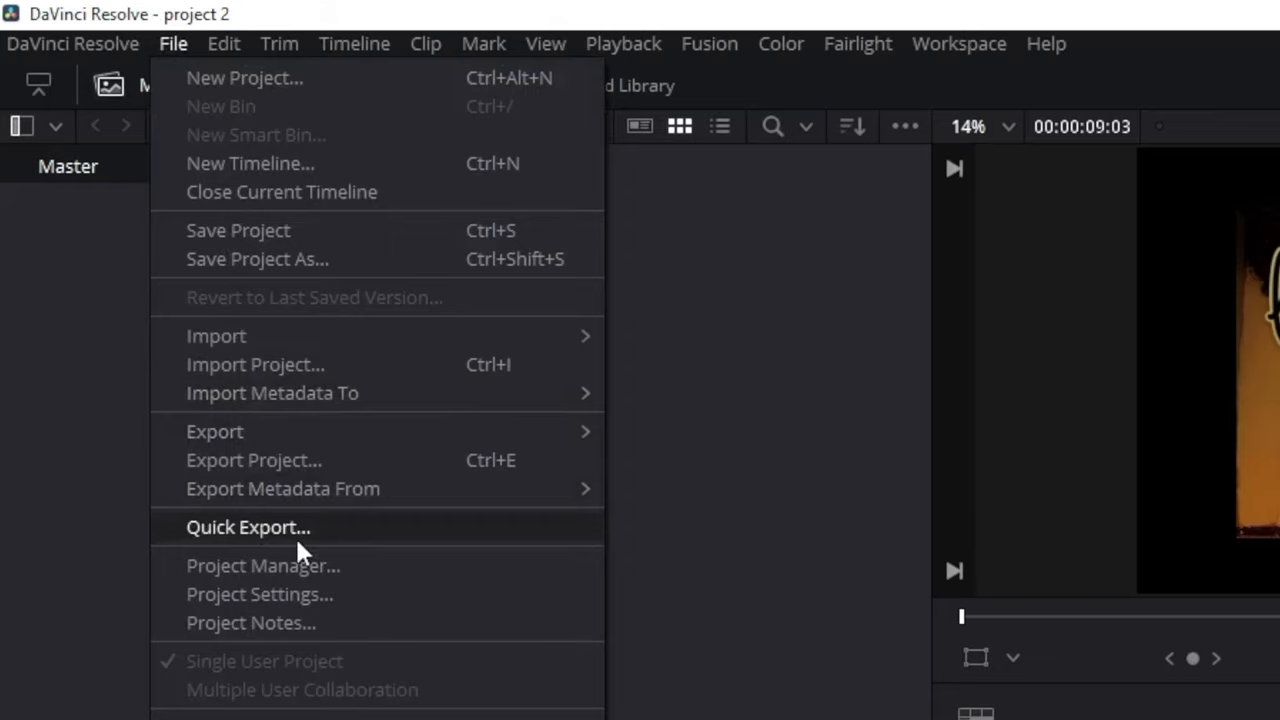
- In DaVinci Resolve's Project Settings, view timeline resolutions up to 3840 x 2160 Ultra HD
{"action": "left_click", "coordinate": [258, 593]}
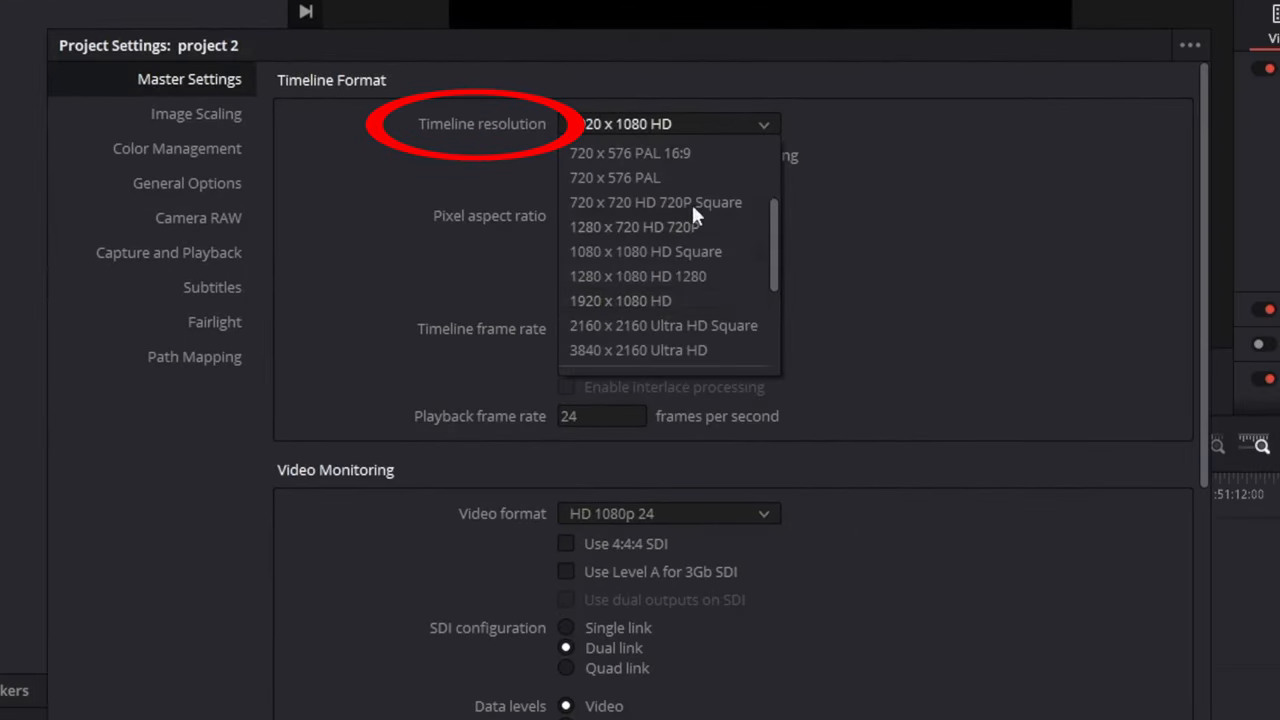
{"action": "mouse_move", "coordinate": [637, 350]}
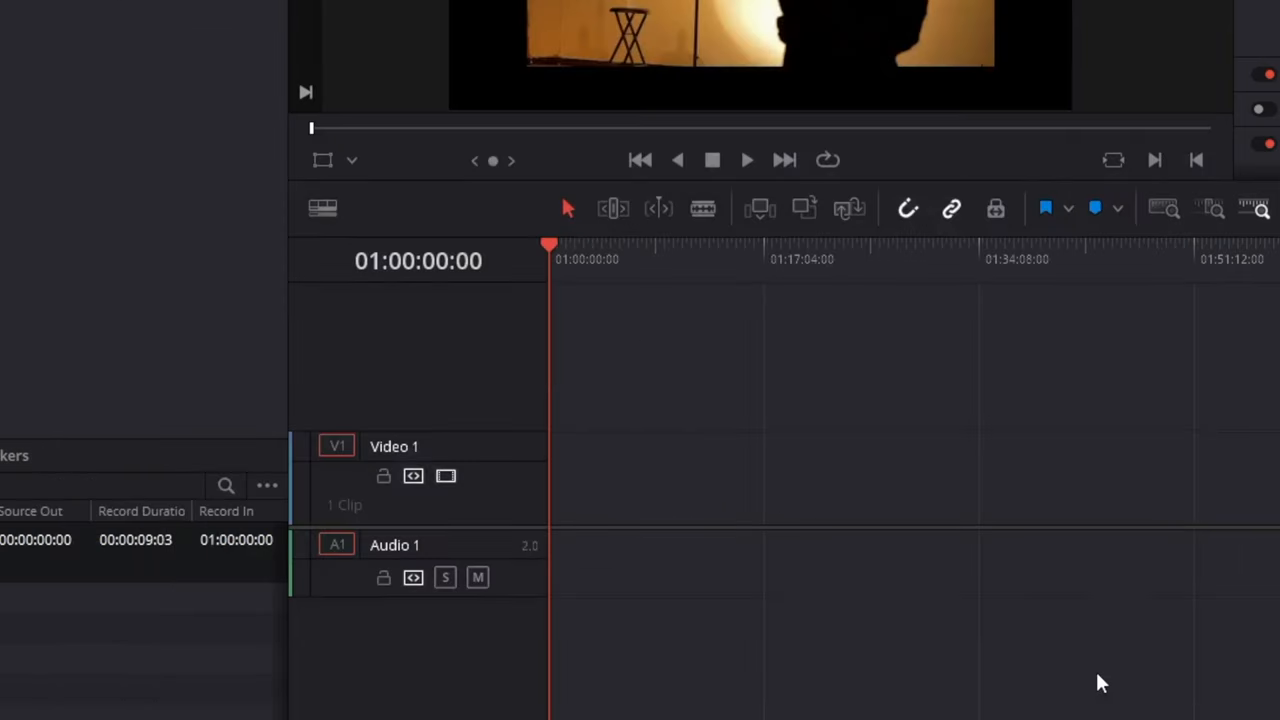
{"action": "left_click", "coordinate": [134, 42]}
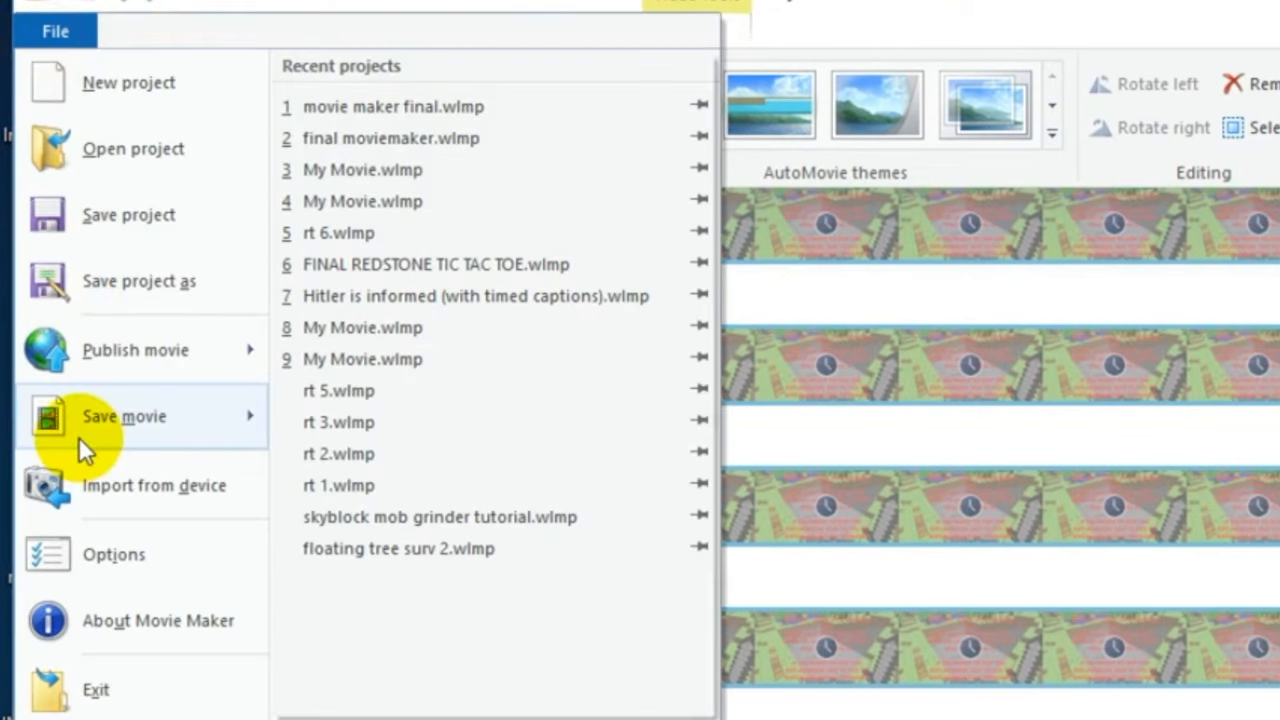
- Show Movie Maker's save-movie options and choose Create custom setting
{"action": "left_click", "coordinate": [124, 416]}
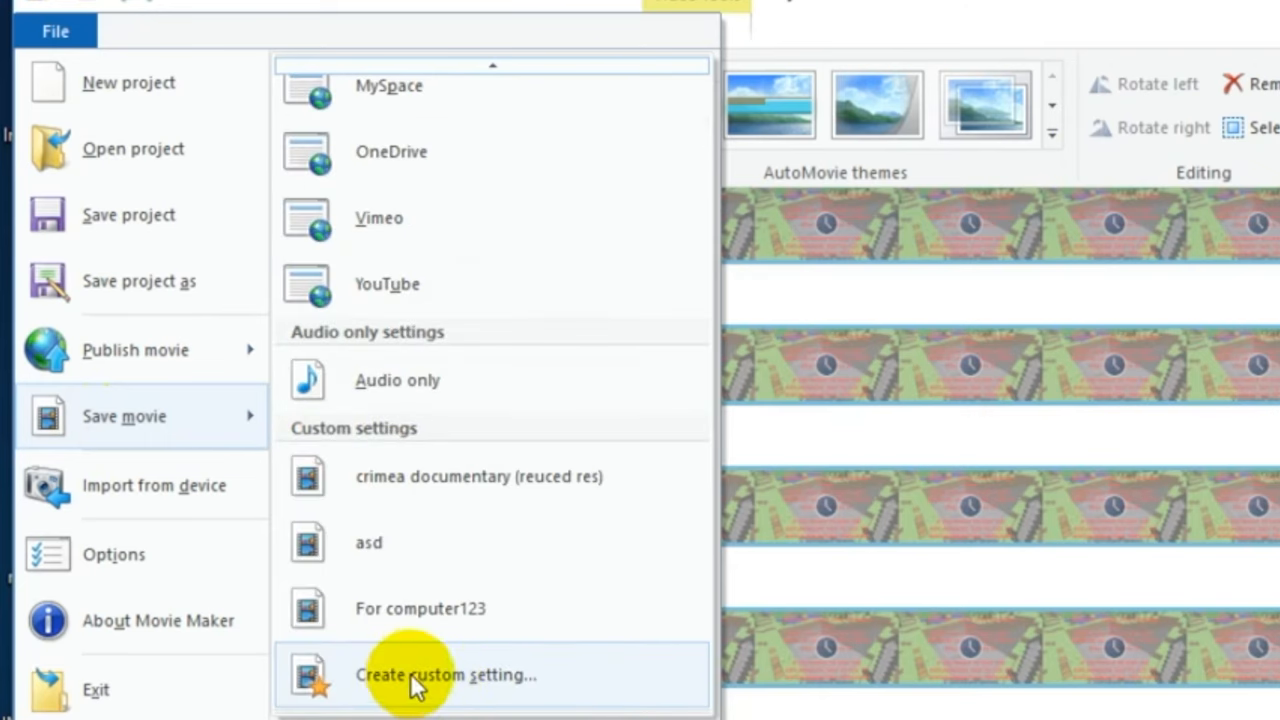
{"action": "left_click", "coordinate": [445, 674]}
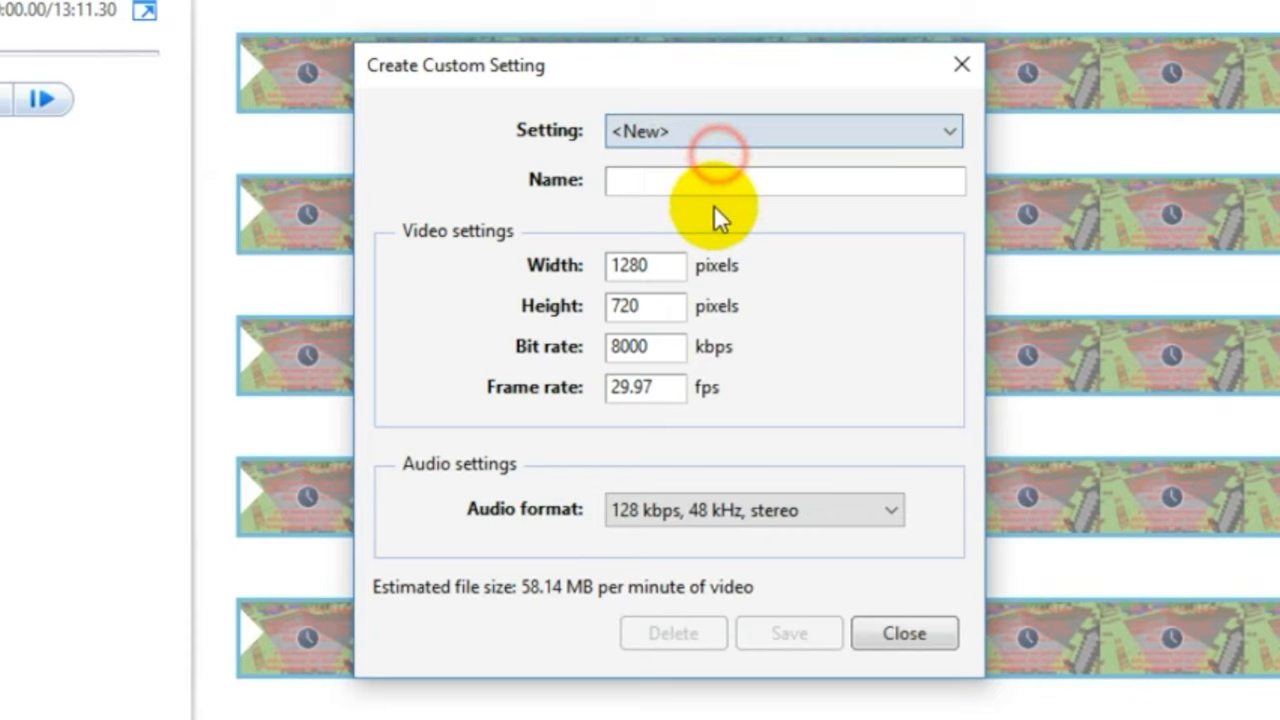
- Edit the custom setting's Name and Width fields, then reopen the save-movie settings list
{"action": "left_click", "coordinate": [783, 180]}
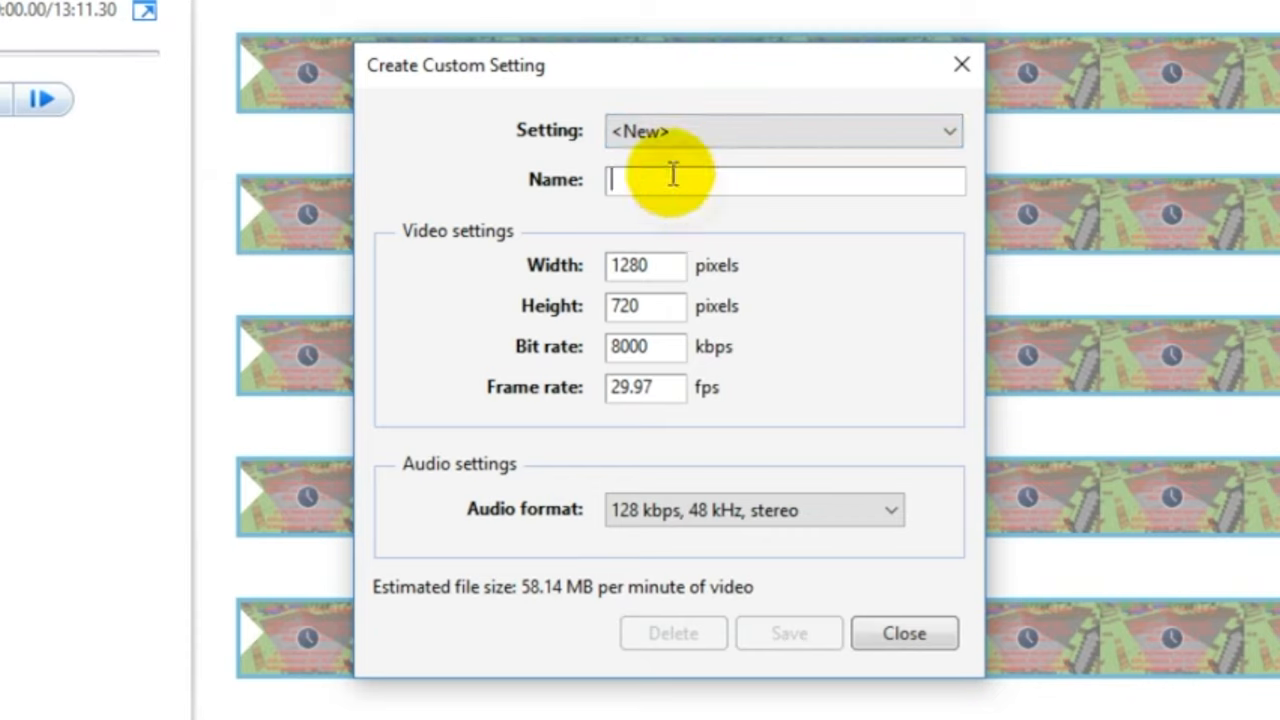
{"action": "mouse_move", "coordinate": [668, 245]}
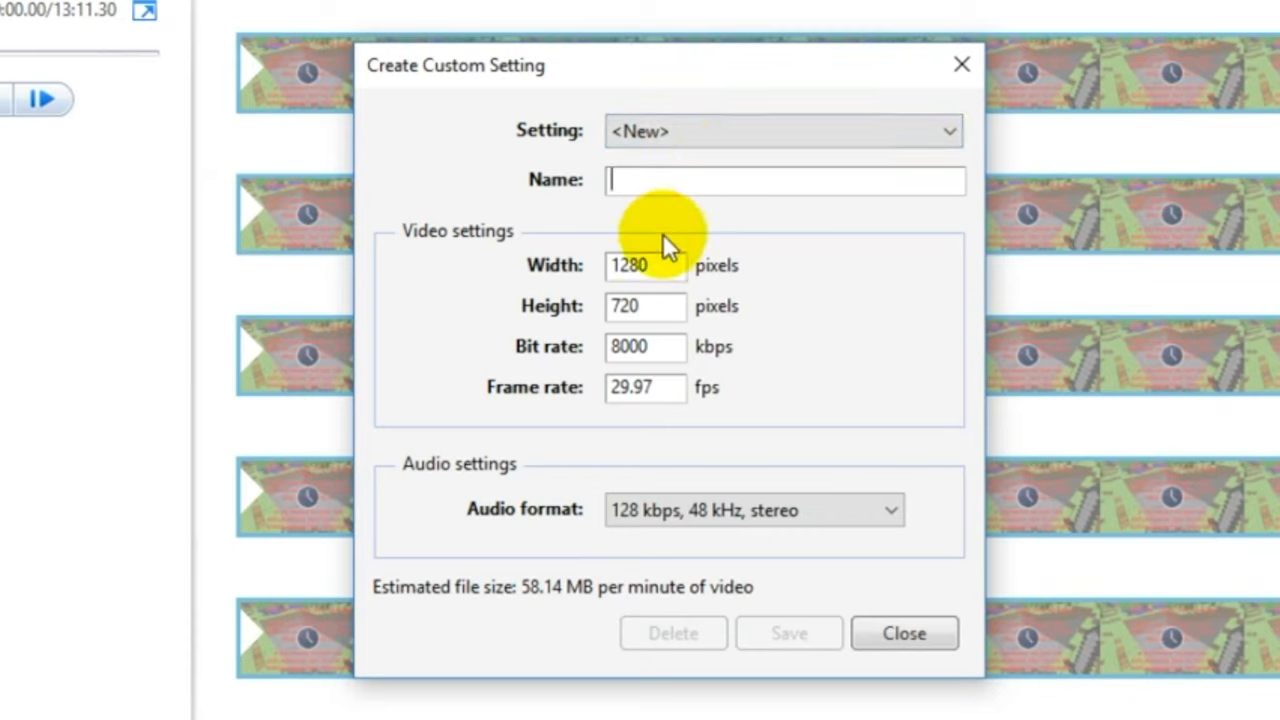
{"action": "left_click", "coordinate": [789, 633]}
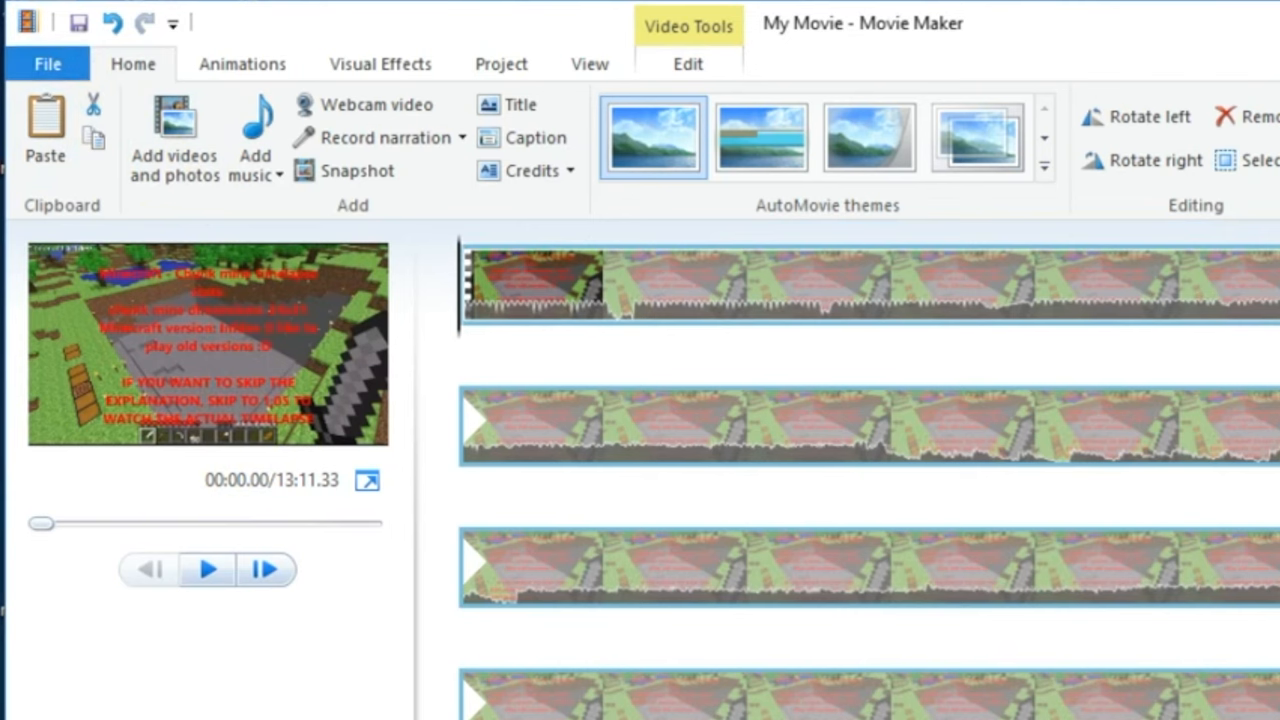
{"action": "left_click", "coordinate": [46, 63]}
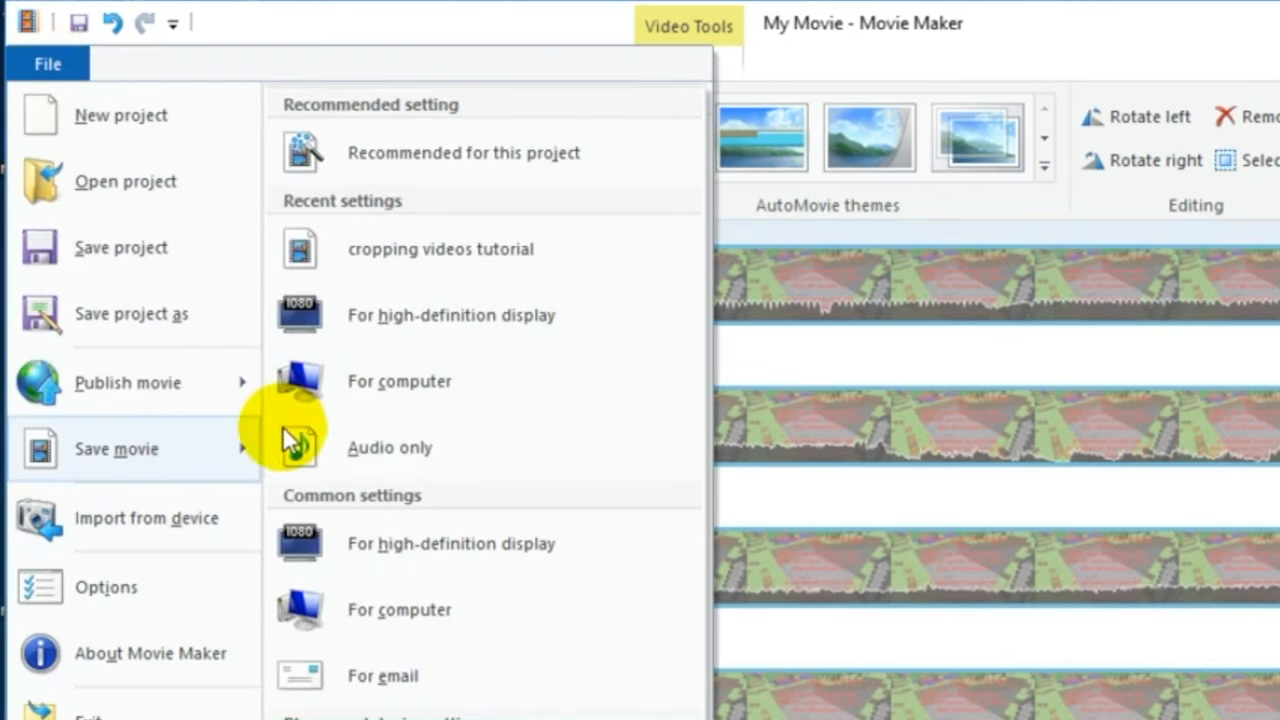